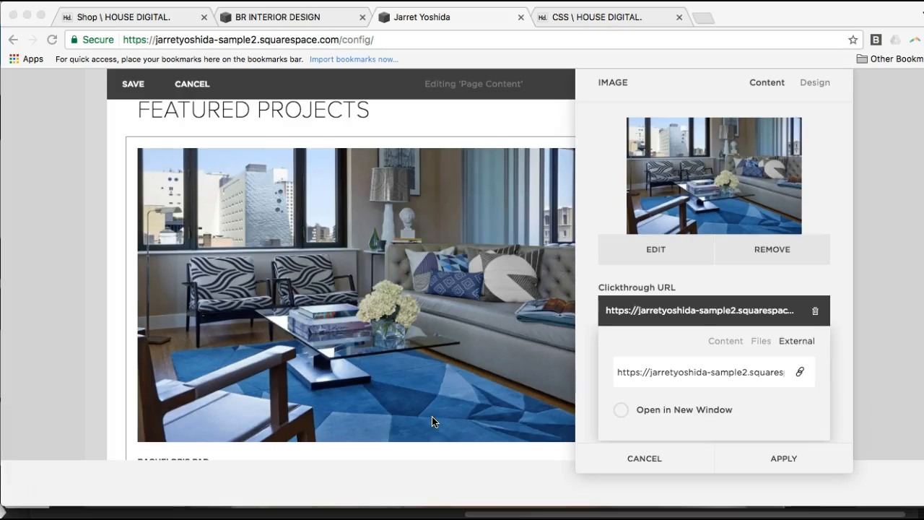
mouse_move(676, 374)
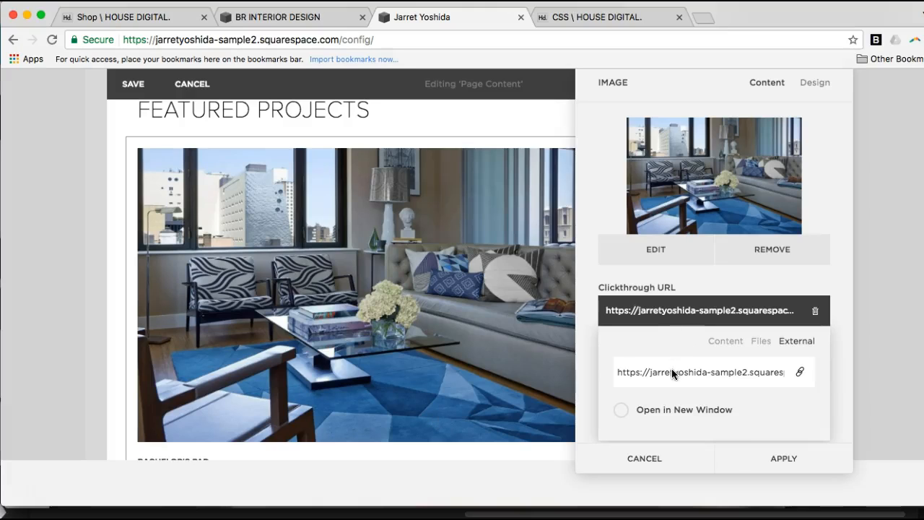
mouse_move(686, 371)
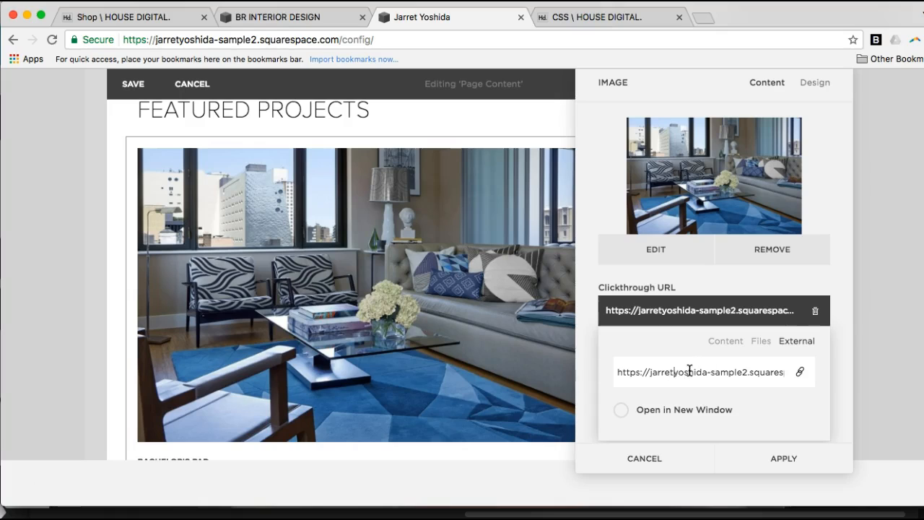
mouse_move(402, 193)
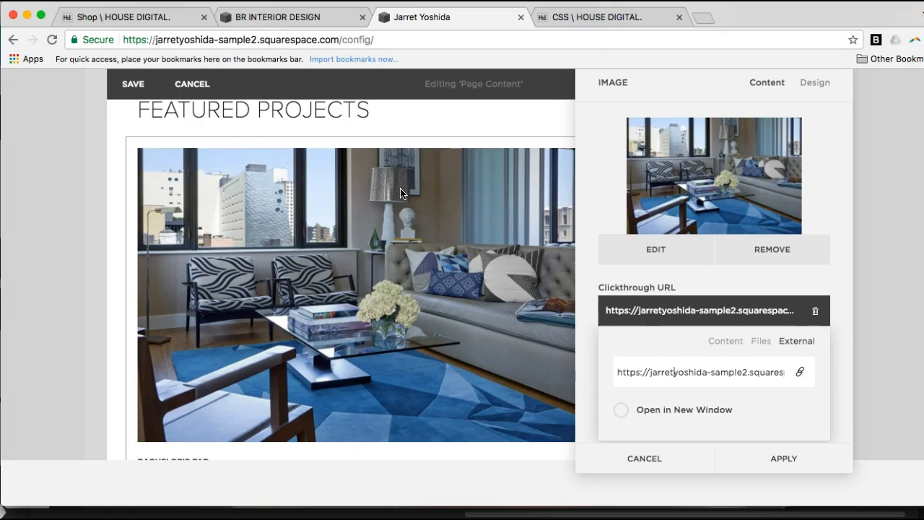
mouse_move(668, 309)
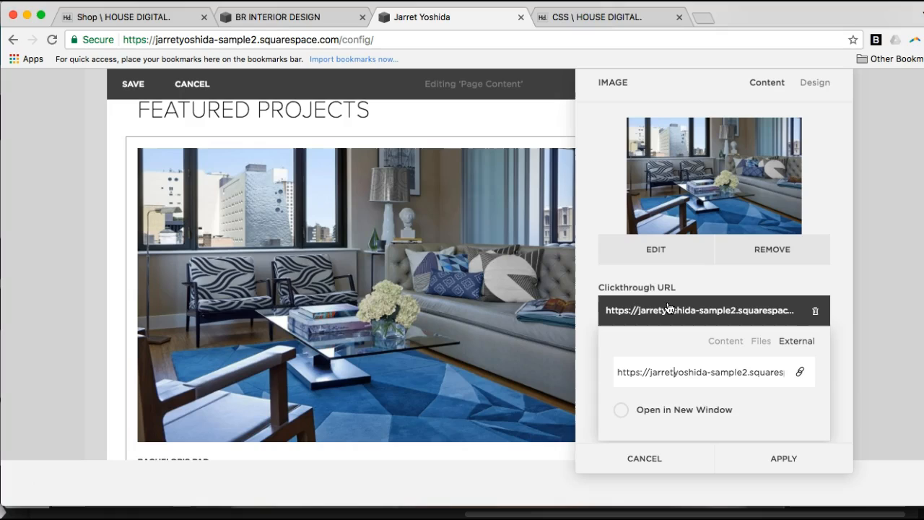
mouse_move(673, 371)
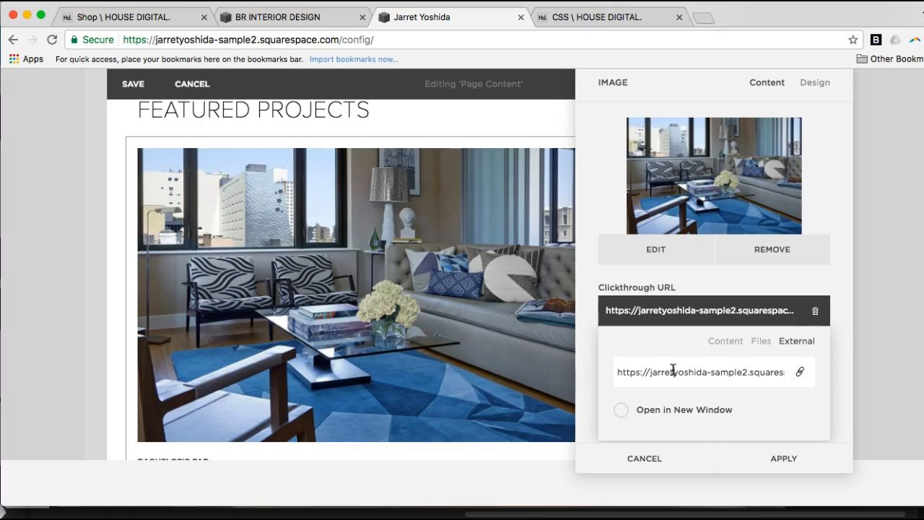
mouse_move(686, 372)
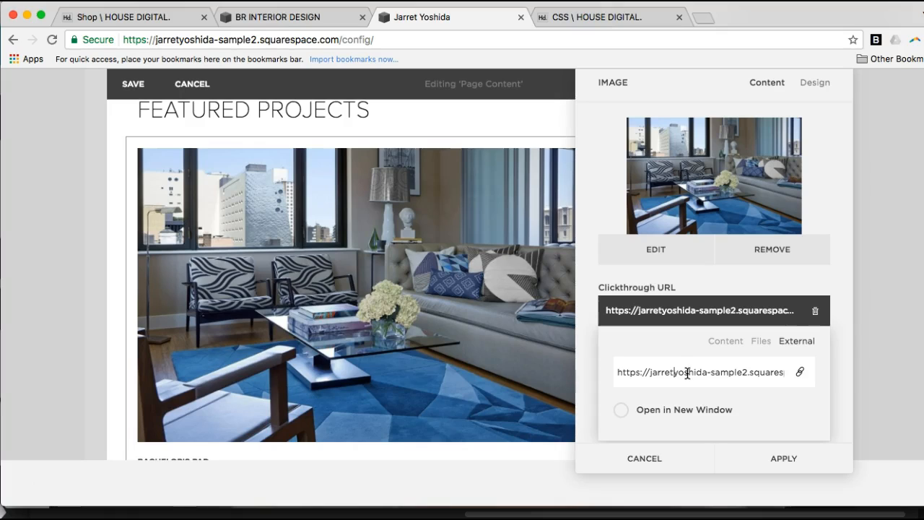
- Replace the full https clickthrough address with the relative slug '/bachelors-pad'
triple_click(701, 373)
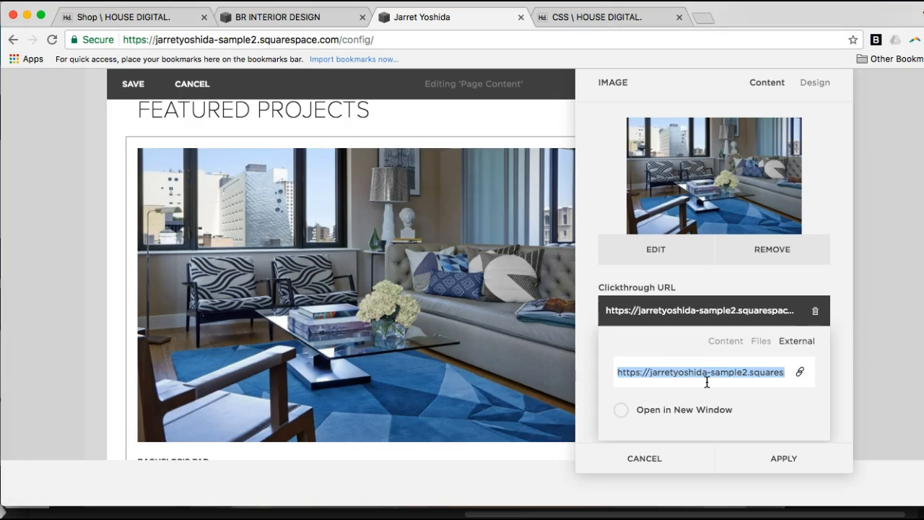
text(/b)
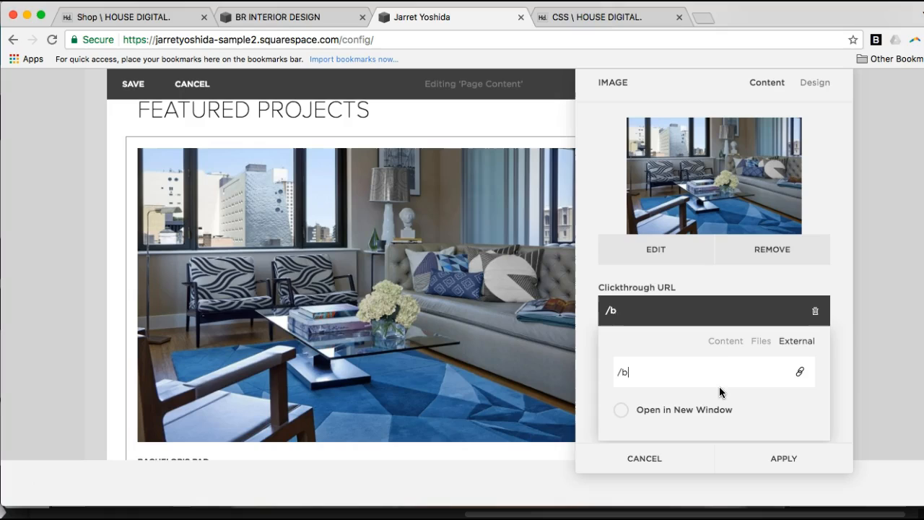
text(achelors-)
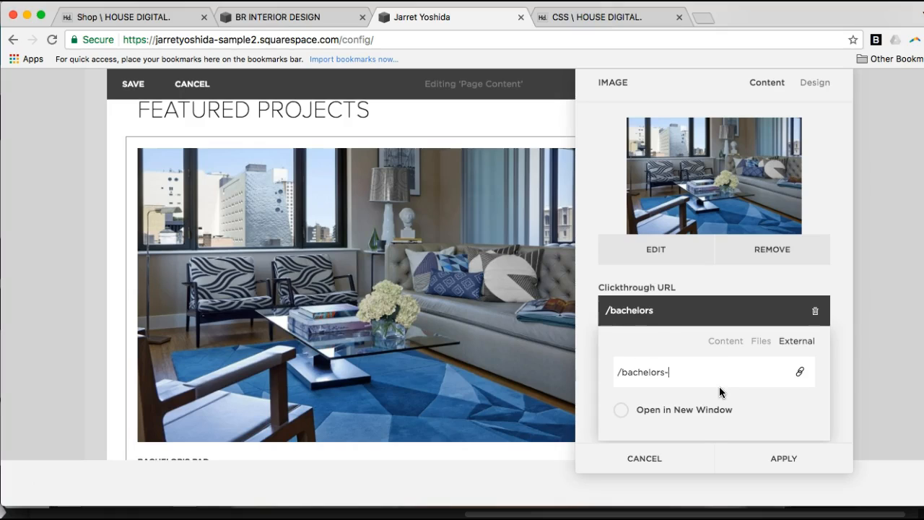
text(pad)
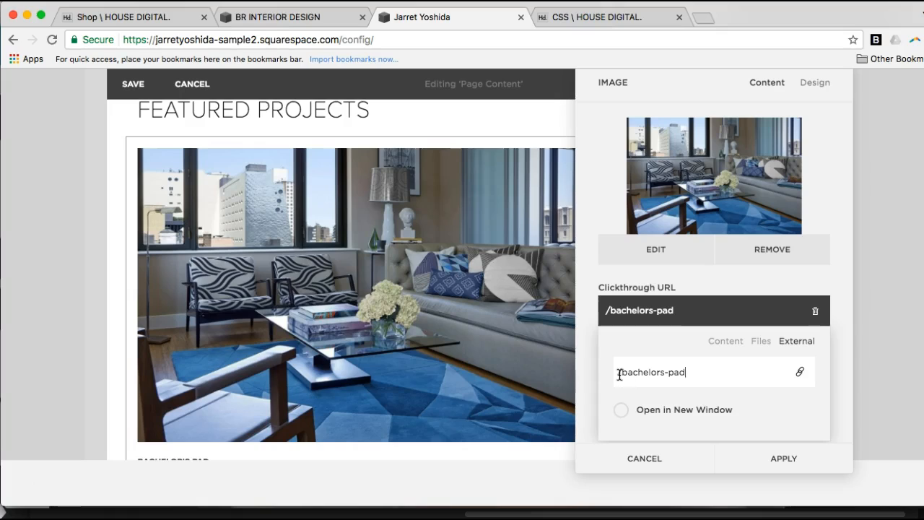
triple_click(650, 373)
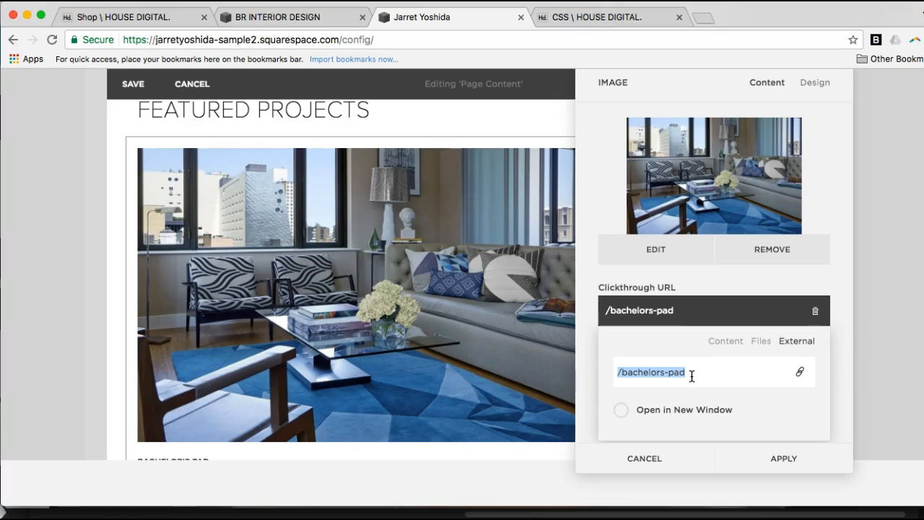
mouse_move(604, 369)
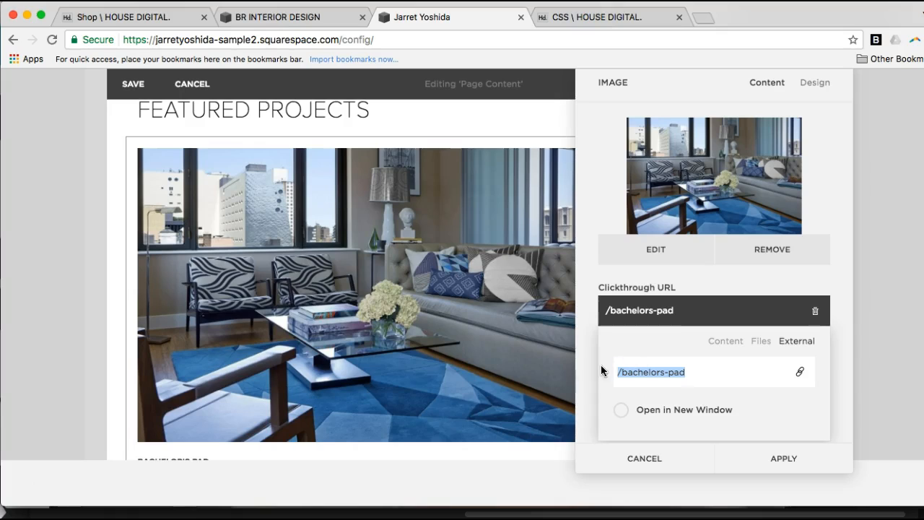
mouse_move(806, 442)
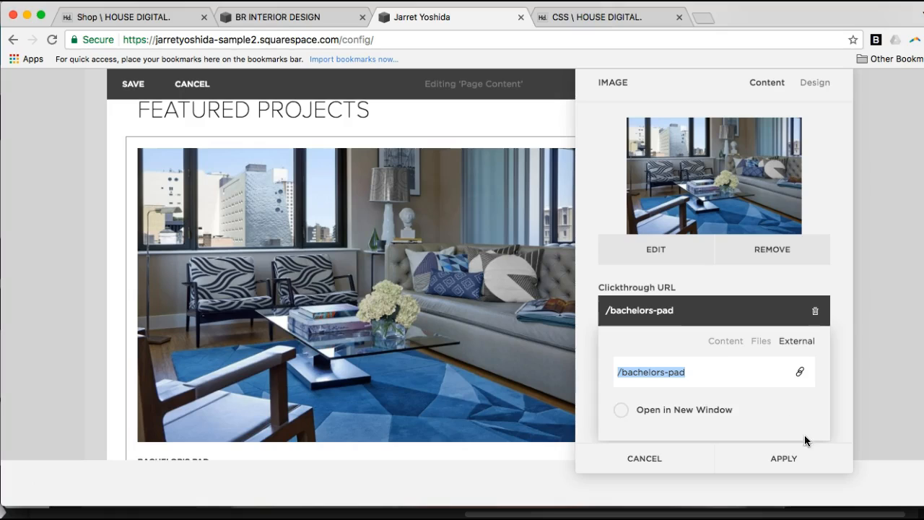
mouse_move(780, 373)
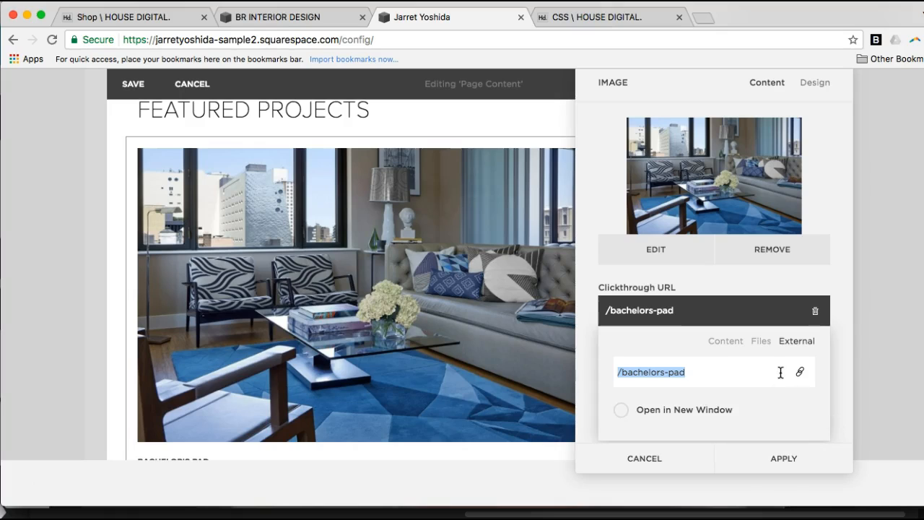
mouse_move(735, 346)
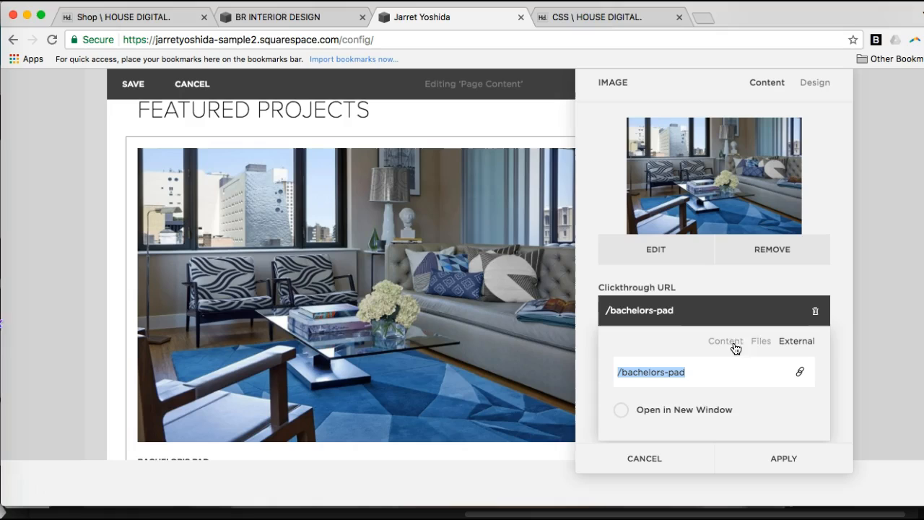